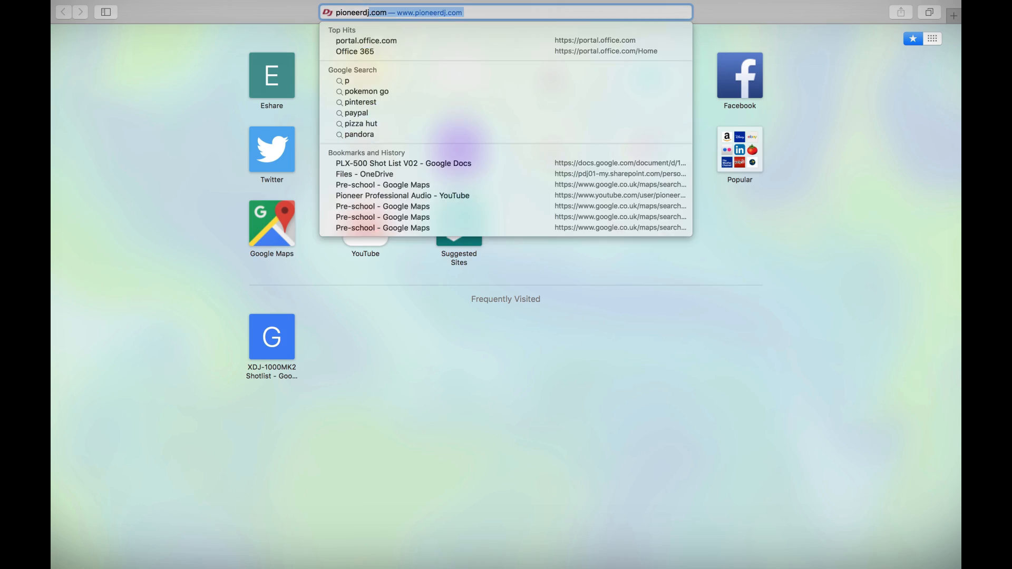
Navigate to pioneerdj.com/support to reach the Pioneer DJ support language page.
type("pioneerdj.com/supp")
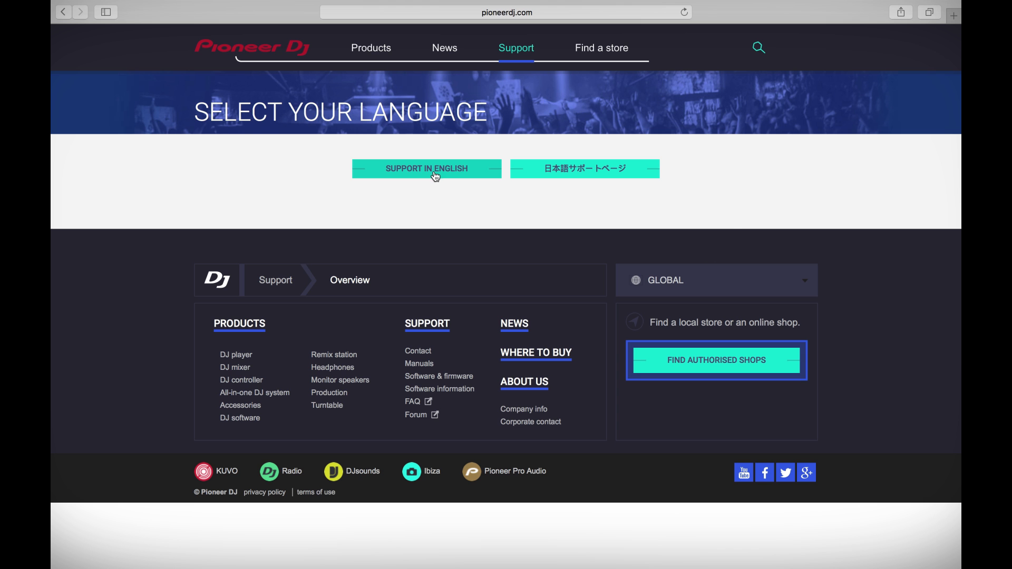
Choose English support, go to Software & Firmware Updates and expand the DDJ-RB downloads under DJ Controller.
left_click(426, 169)
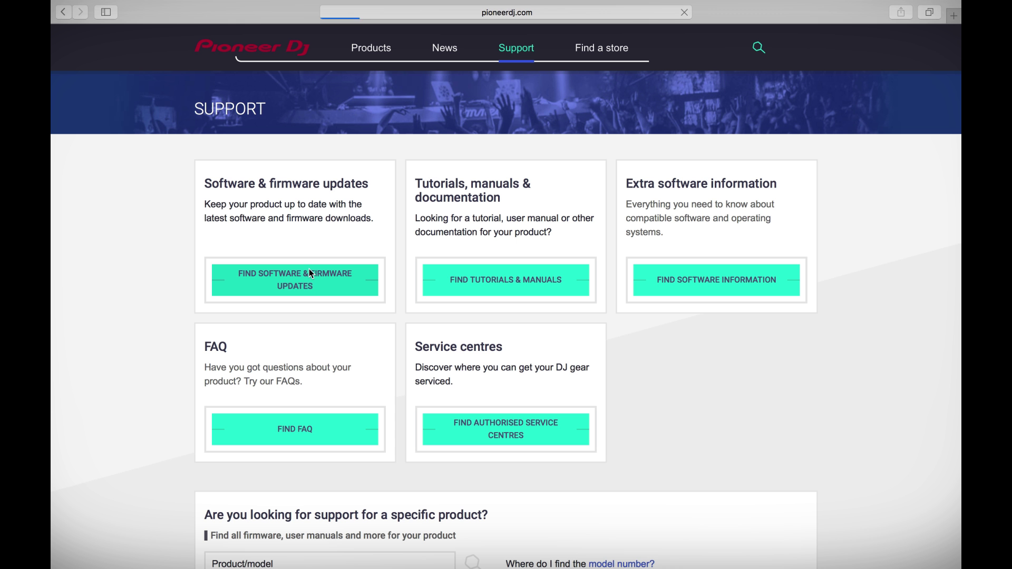
left_click(294, 280)
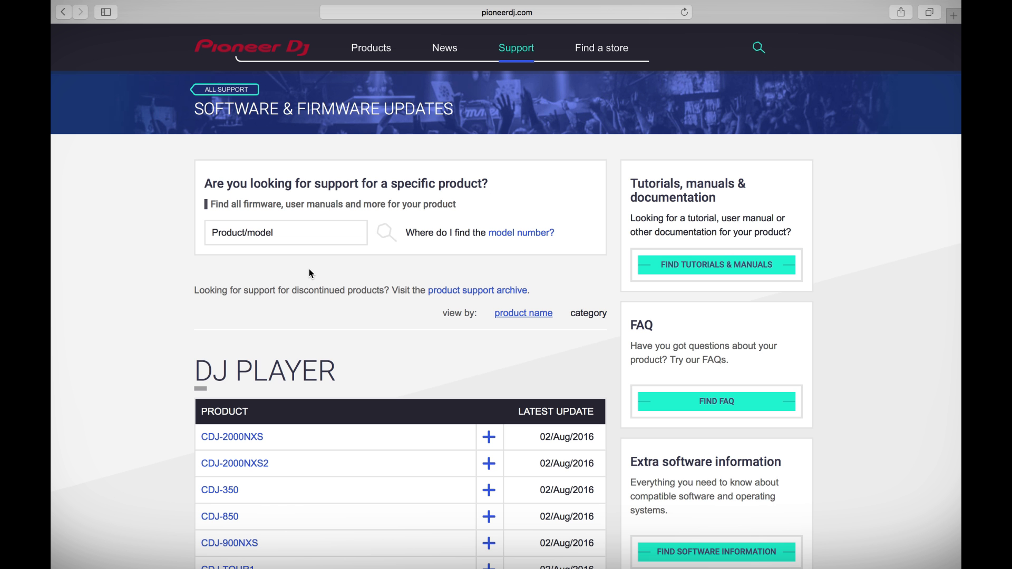
scroll("down", 3)
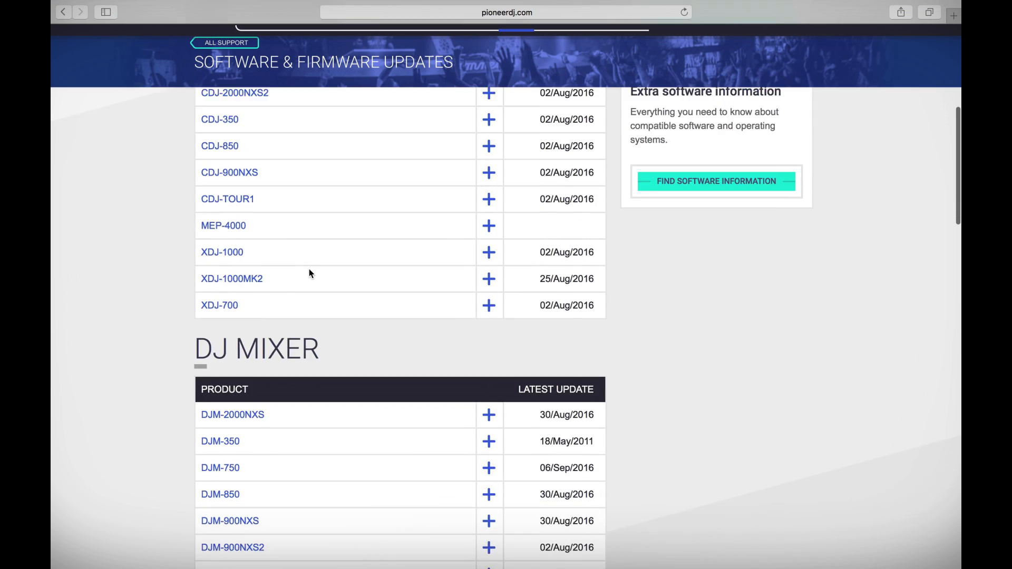
scroll("down", 3)
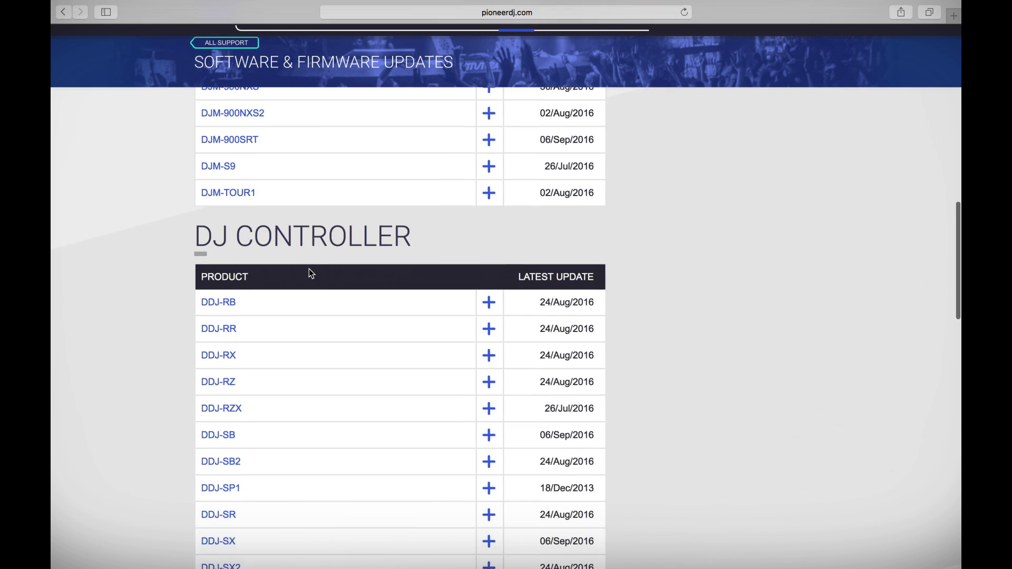
scroll("down", 3)
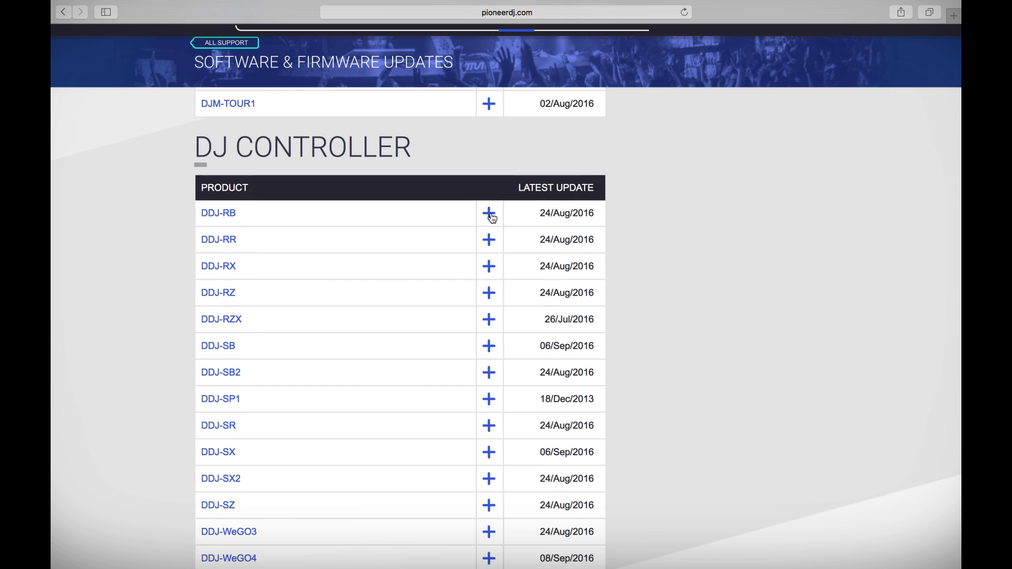
left_click(489, 213)
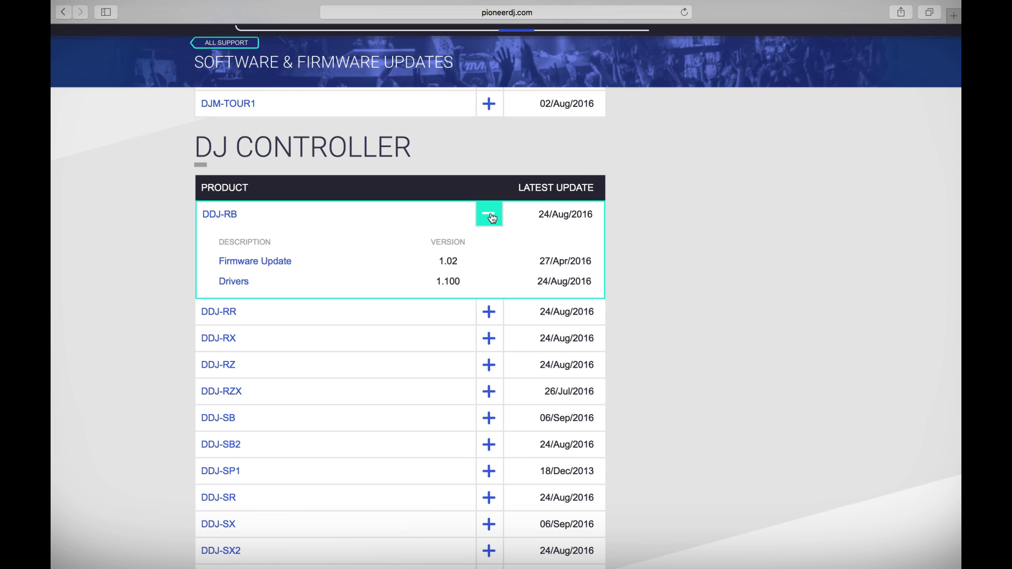
mouse_move(273, 267)
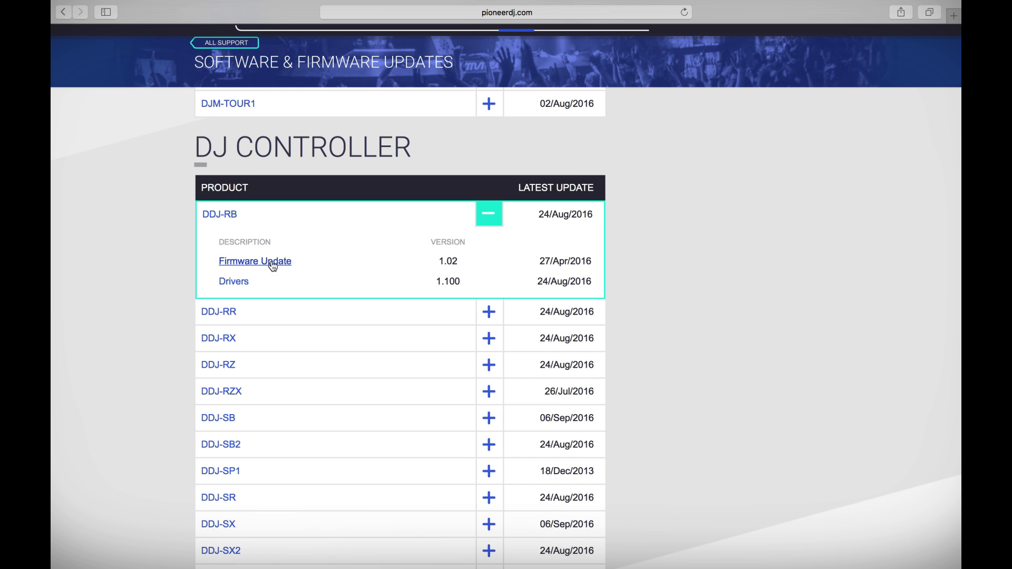
From the DDJ-RB Firmware Update page, download the DDJ-RB Firmware 1.02 for Mac.
left_click(254, 261)
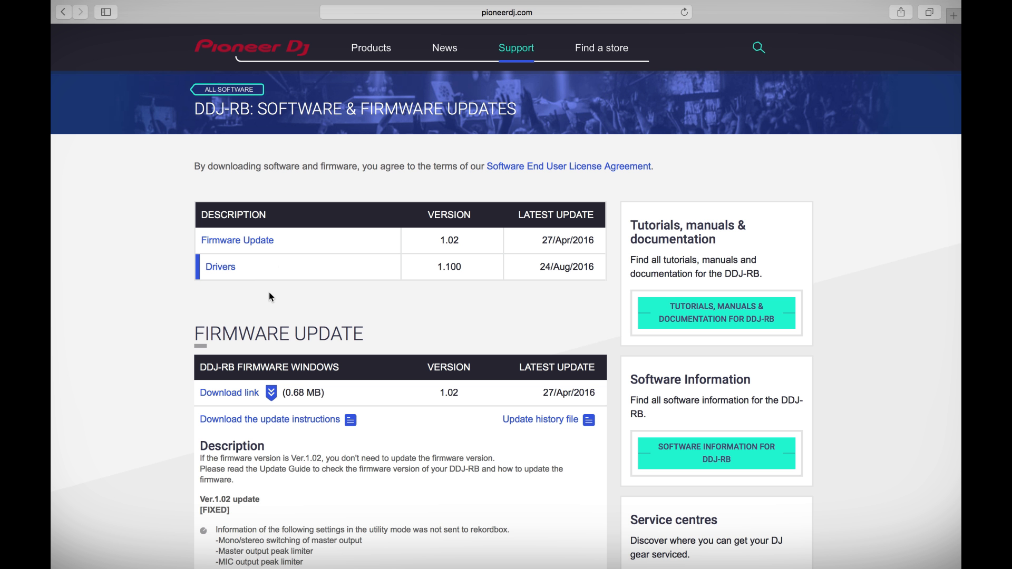
scroll("down", 3)
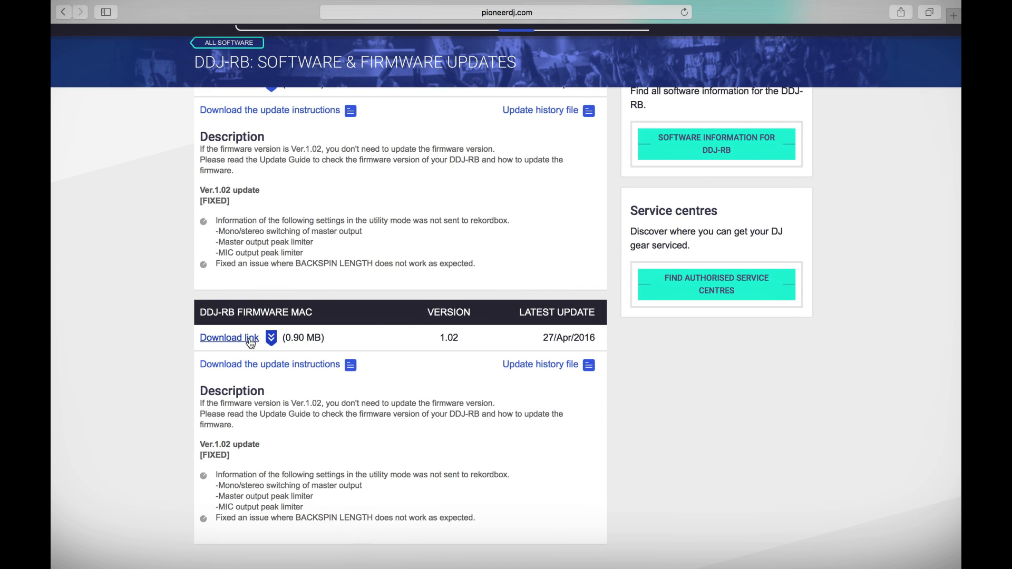
left_click(229, 337)
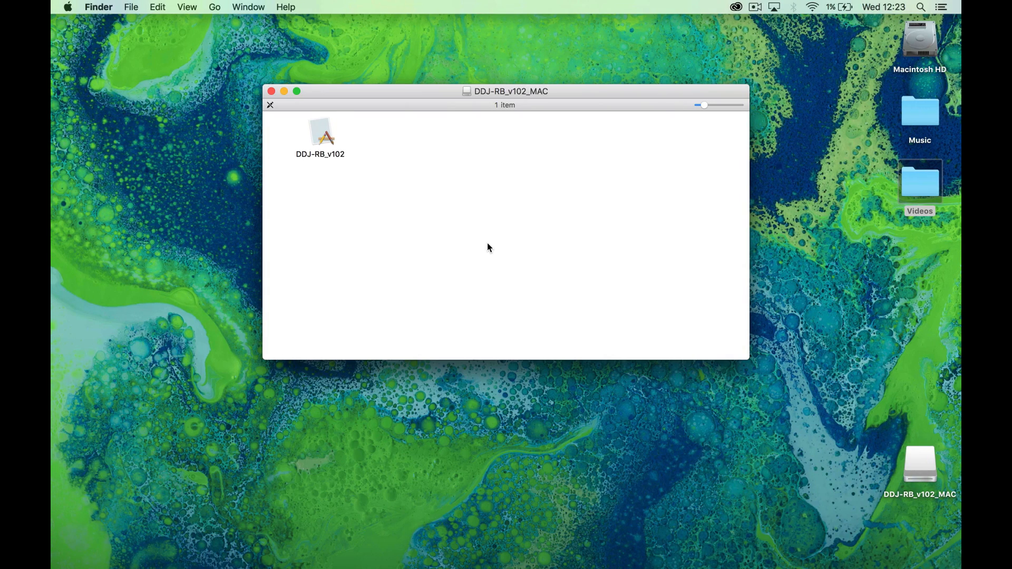
Launch the DDJ-RB_v102 updater application from the mounted DDJ-RB_v102_MAC disk image.
double_click(319, 136)
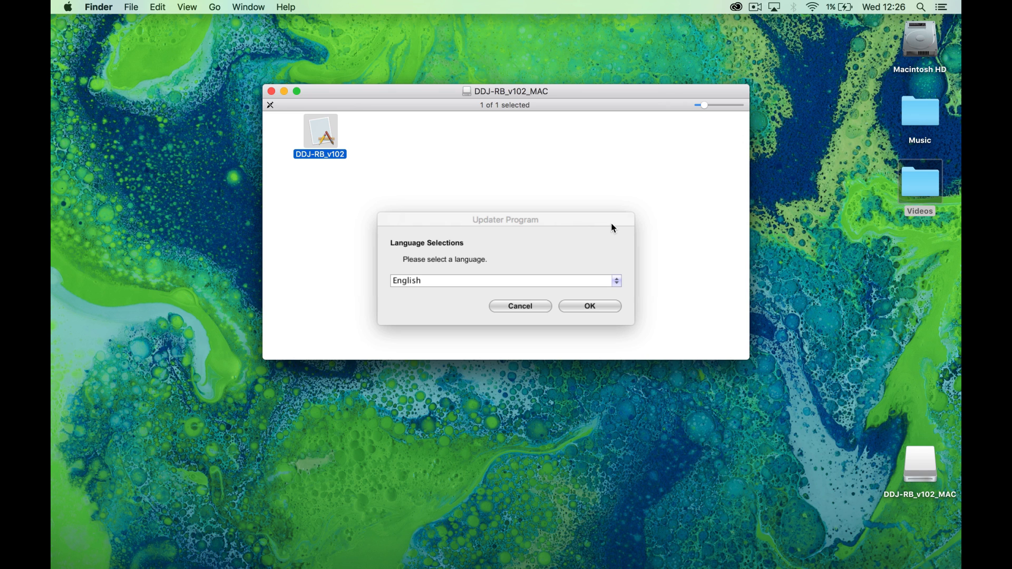
Confirm English and start the DDJ-RB firmware update from 1.01 to 1.02.
left_click(590, 306)
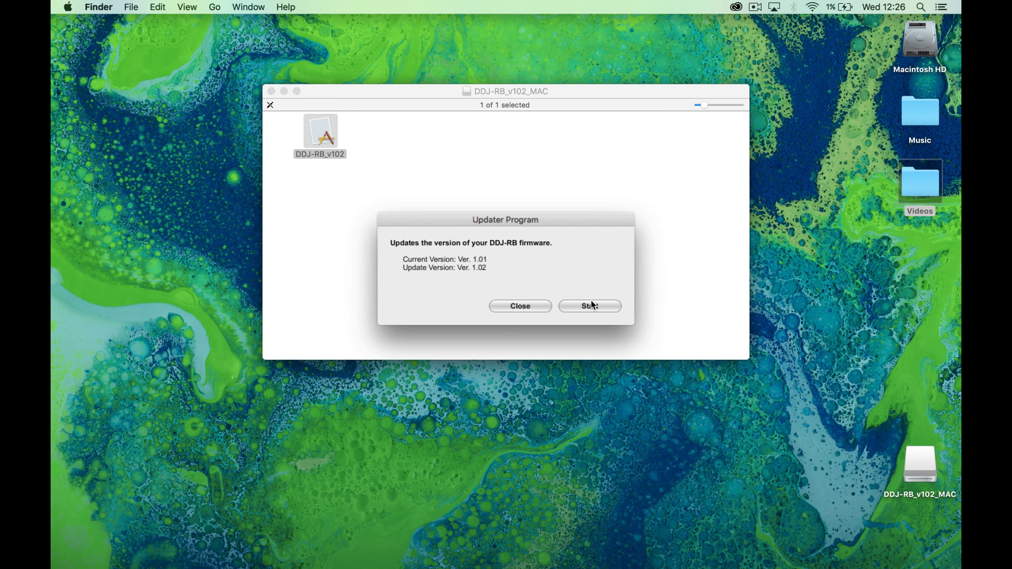
left_click(589, 306)
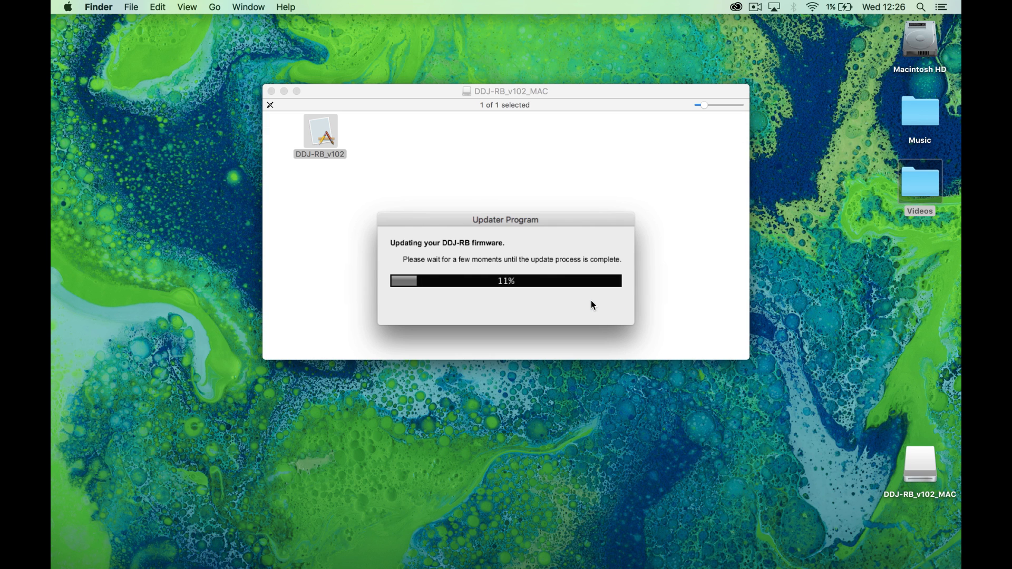